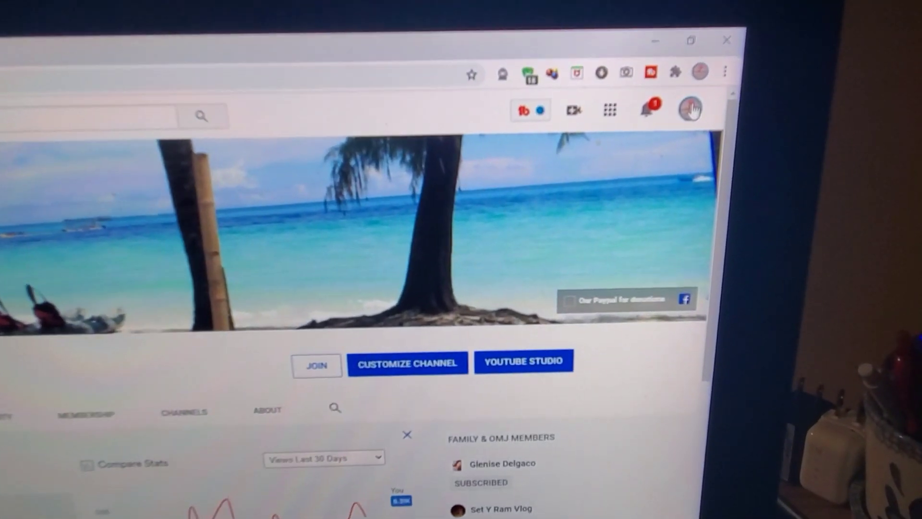
- Launch YouTube Studio from the channel page to reach the channel dashboard
click(693, 109)
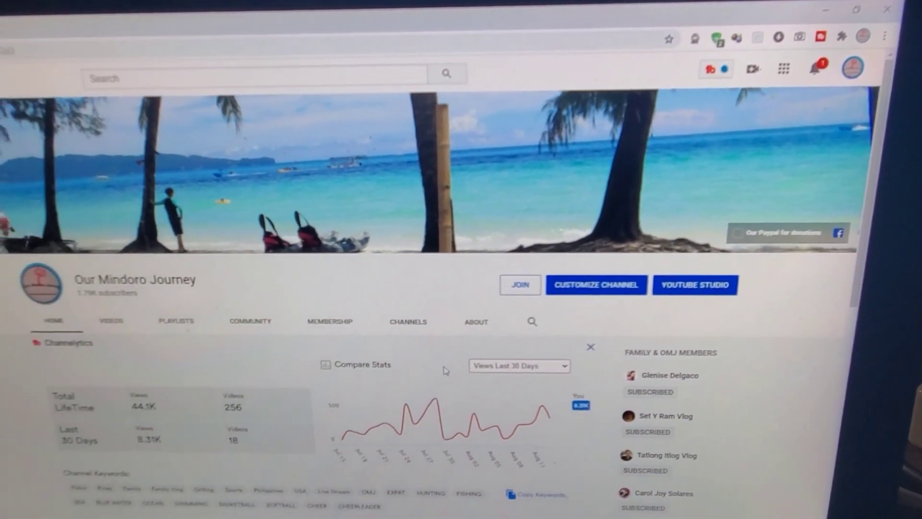
click(694, 284)
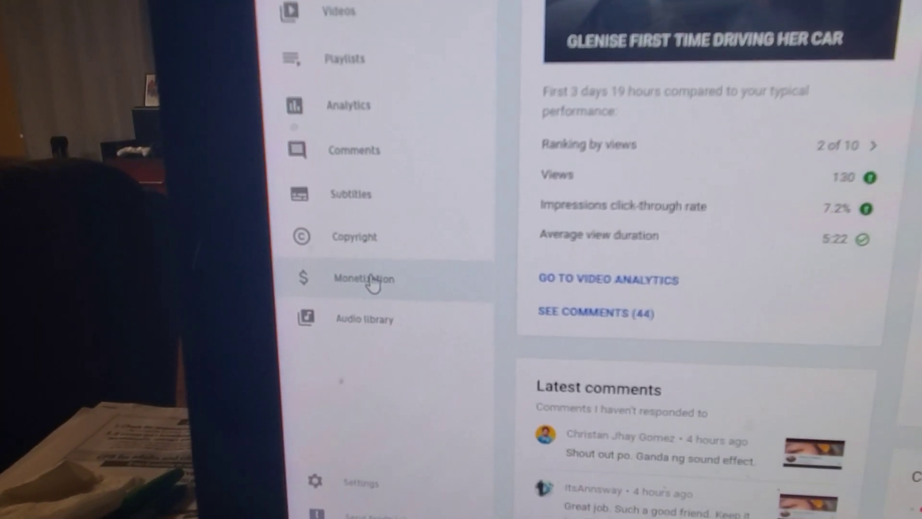
- Go to Monetization in the sidebar and switch to its Memberships section
click(365, 279)
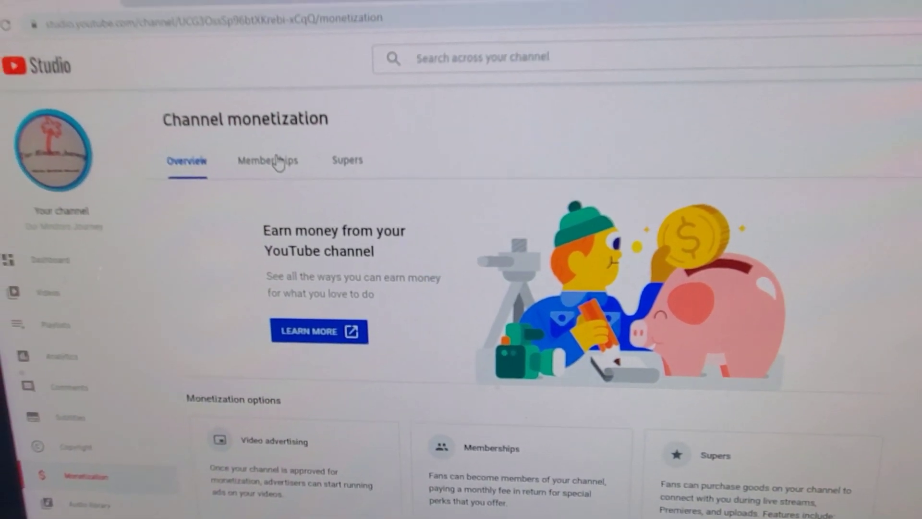
click(268, 160)
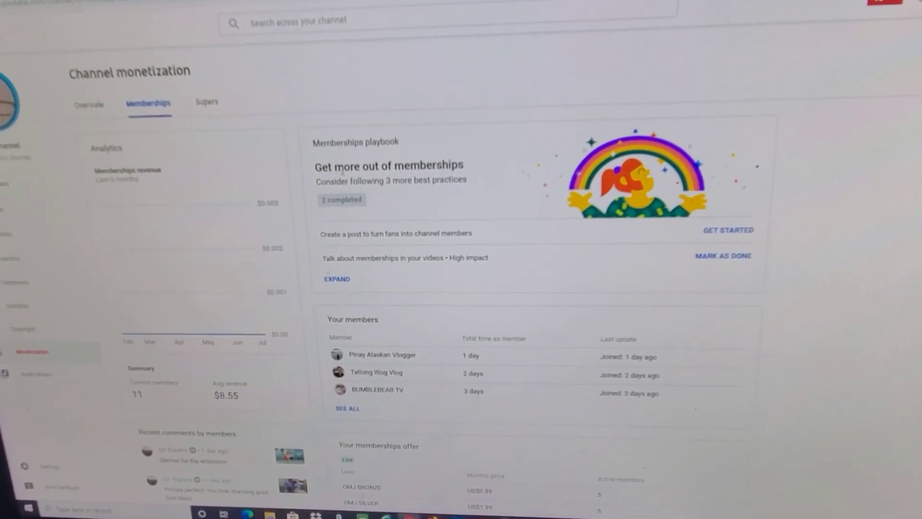
scroll(up, 3)
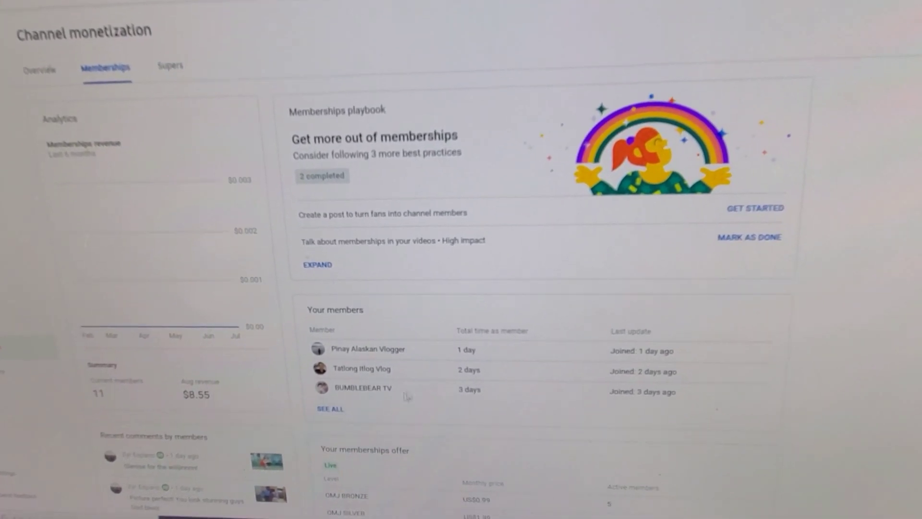
scroll(down, 3)
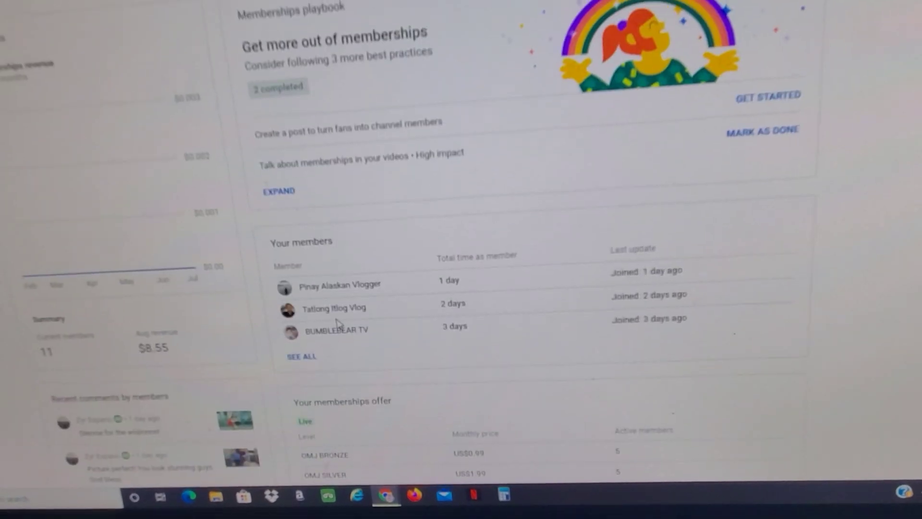
scroll(up, 3)
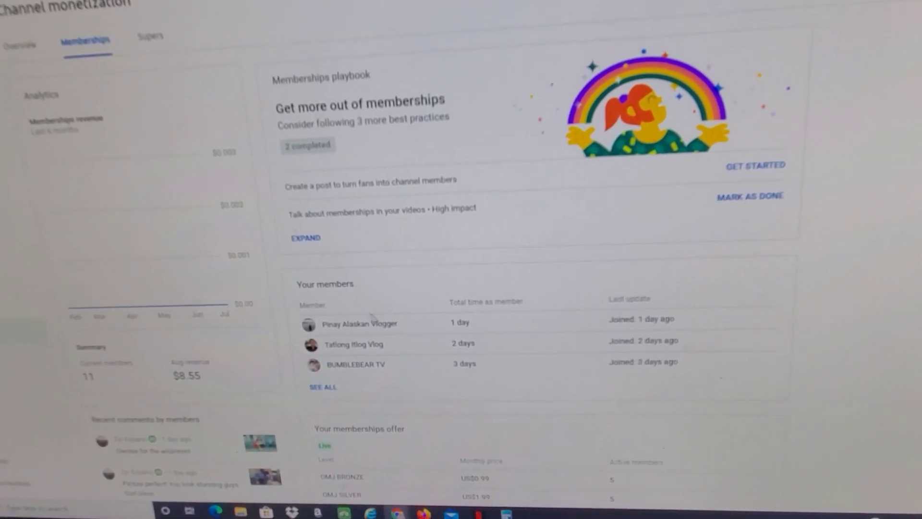
scroll(down, 3)
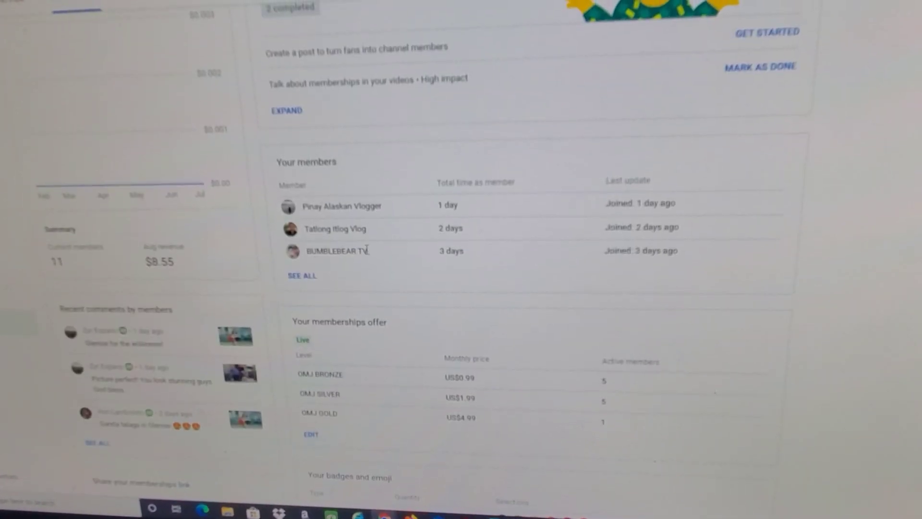
scroll(down, 3)
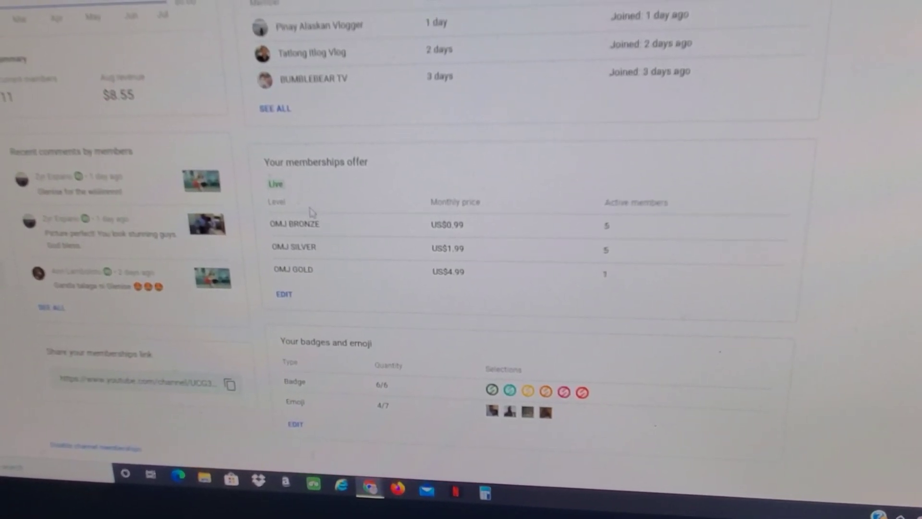
scroll(down, 3)
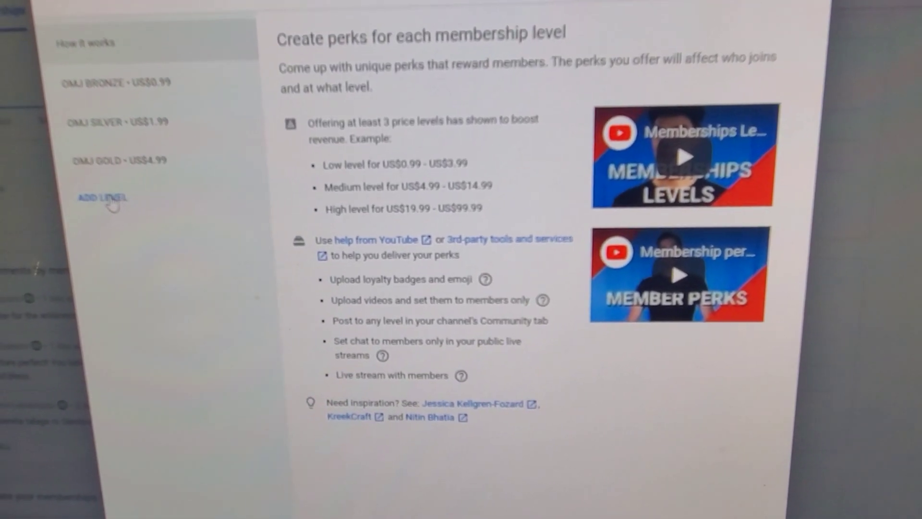
- Add a new, fourth membership level with a blank price and perks form
click(100, 198)
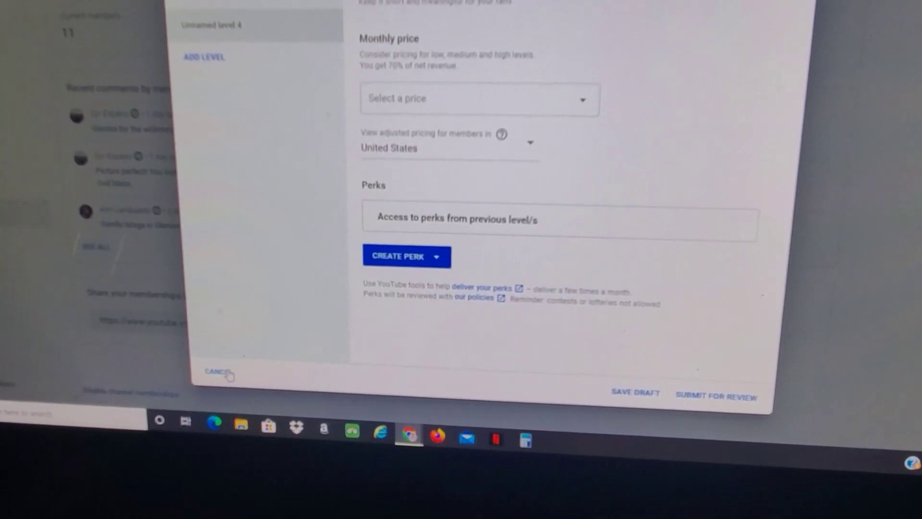
- Cancel the unnamed level and scroll to the offer table listing Bronze, Silver and Gold
click(216, 372)
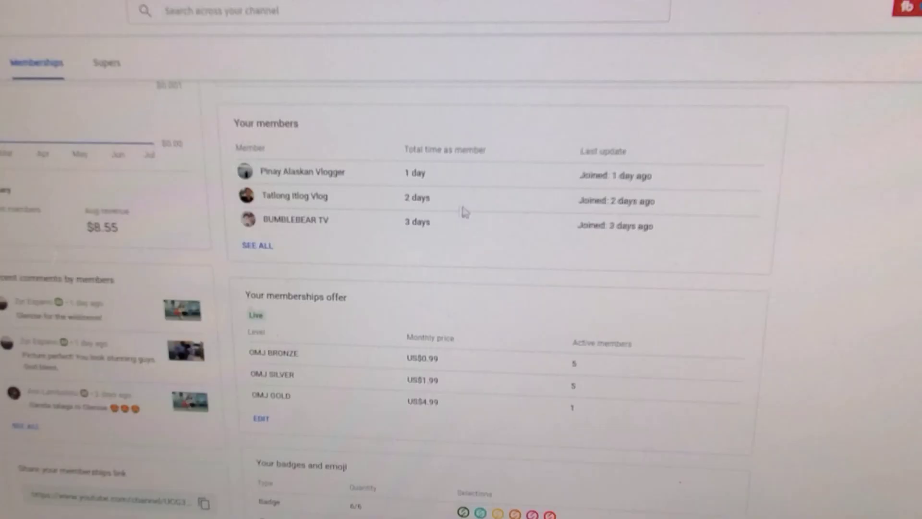
scroll(down, 3)
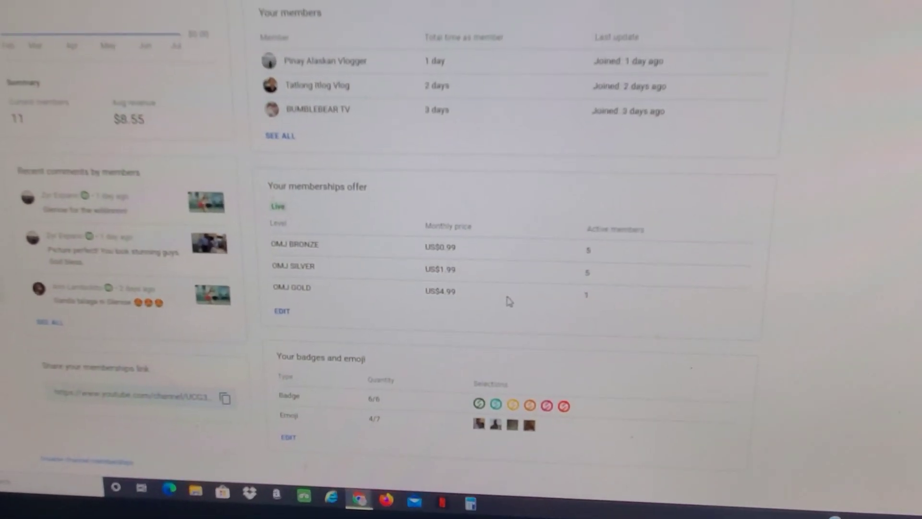